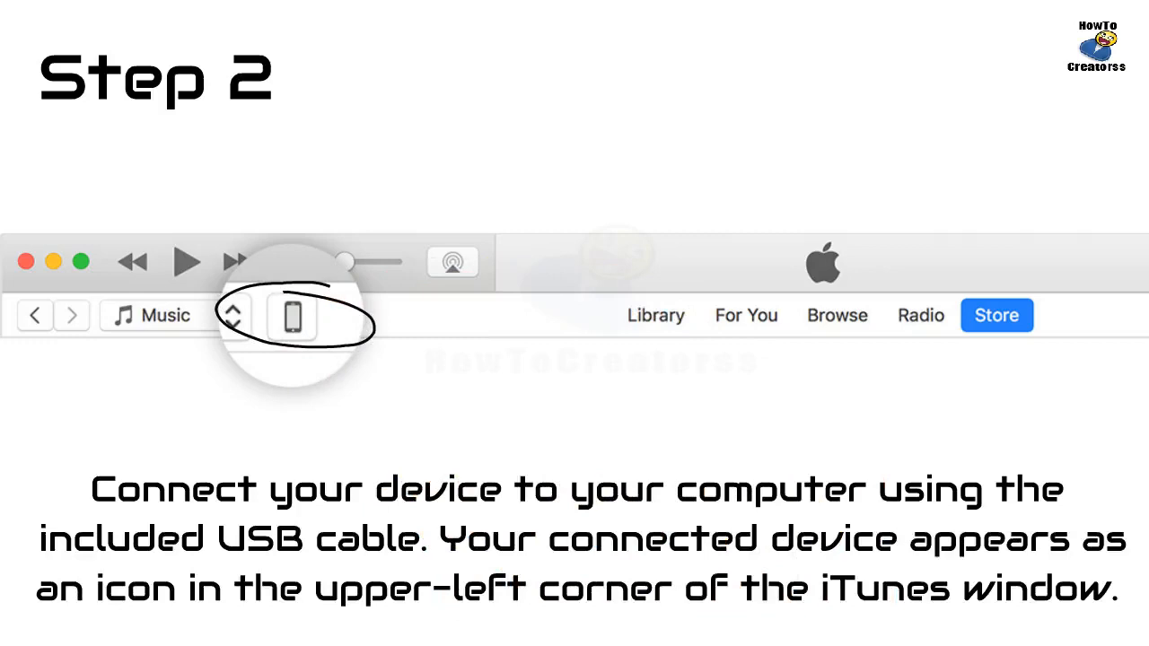
# Select the connected iPhone and show its Music sync settings with Sync Music for the entire library
pyautogui.click(292, 316)
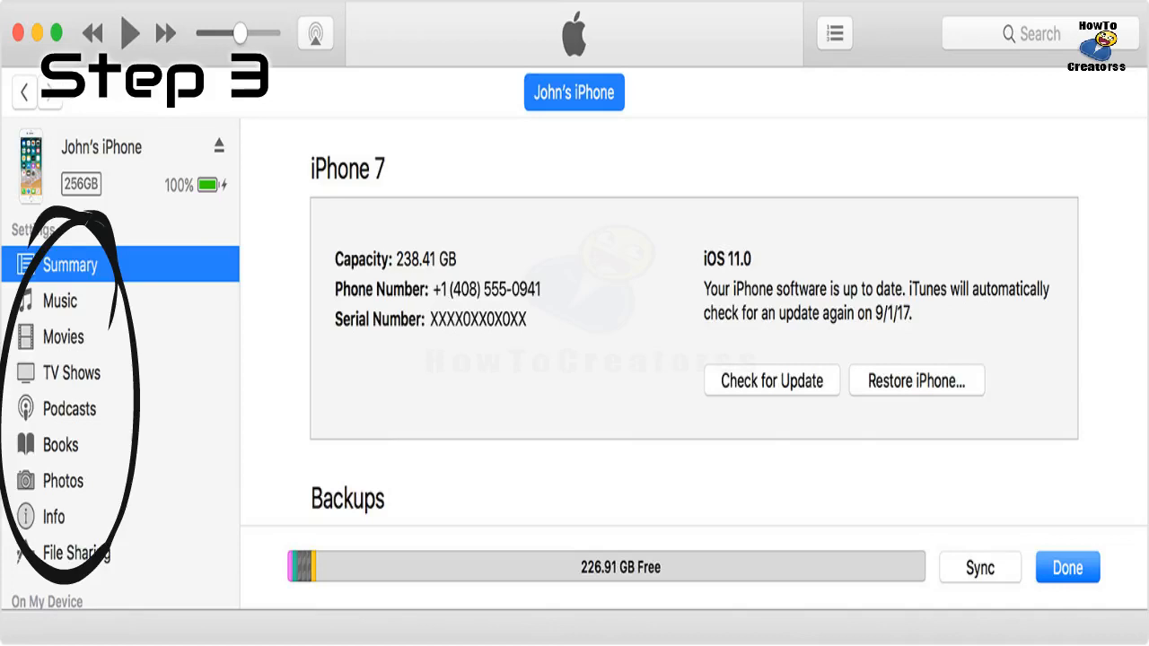
pyautogui.click(54, 302)
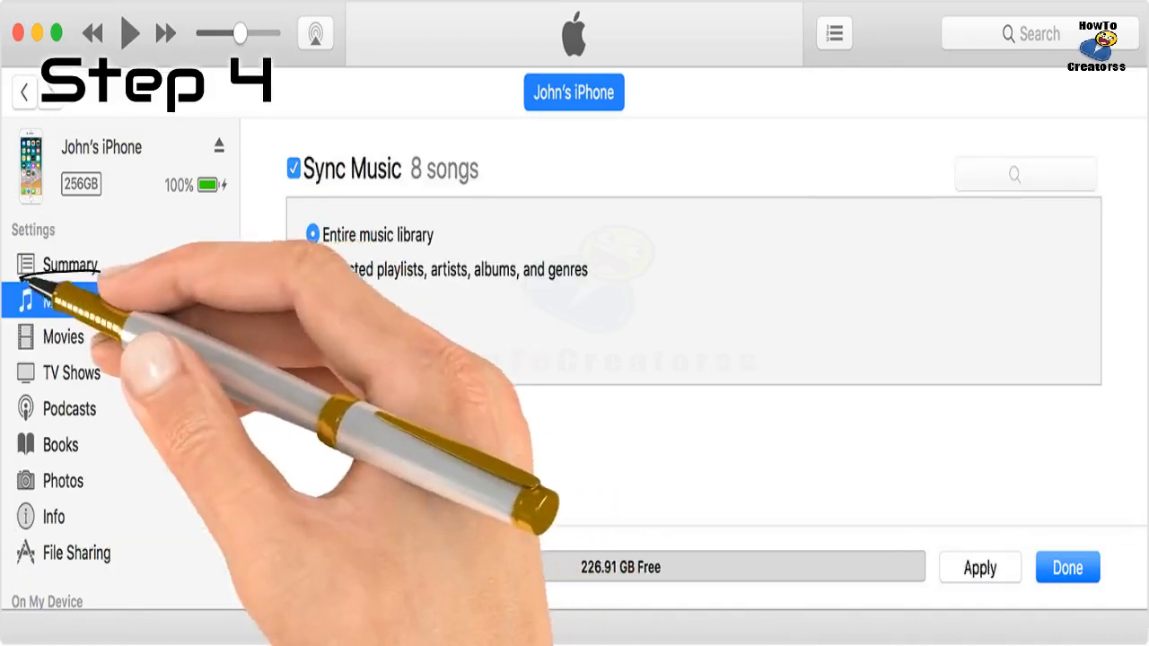
pyautogui.click(56, 301)
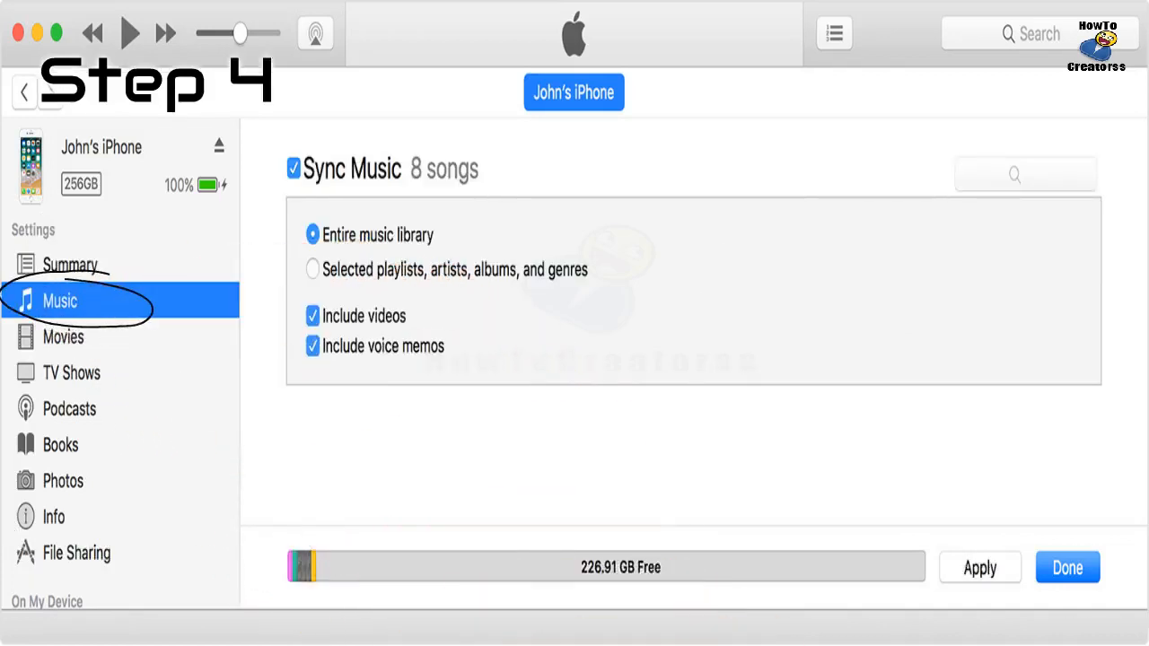